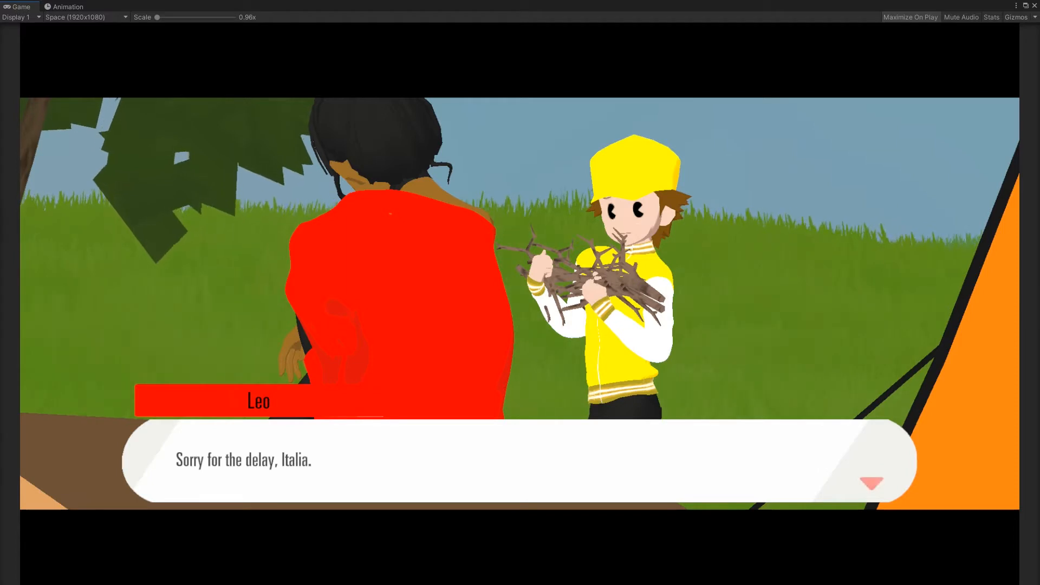
- Advance the in-game dialogue from Leo's apology through Italia's clapping reply
click(871, 483)
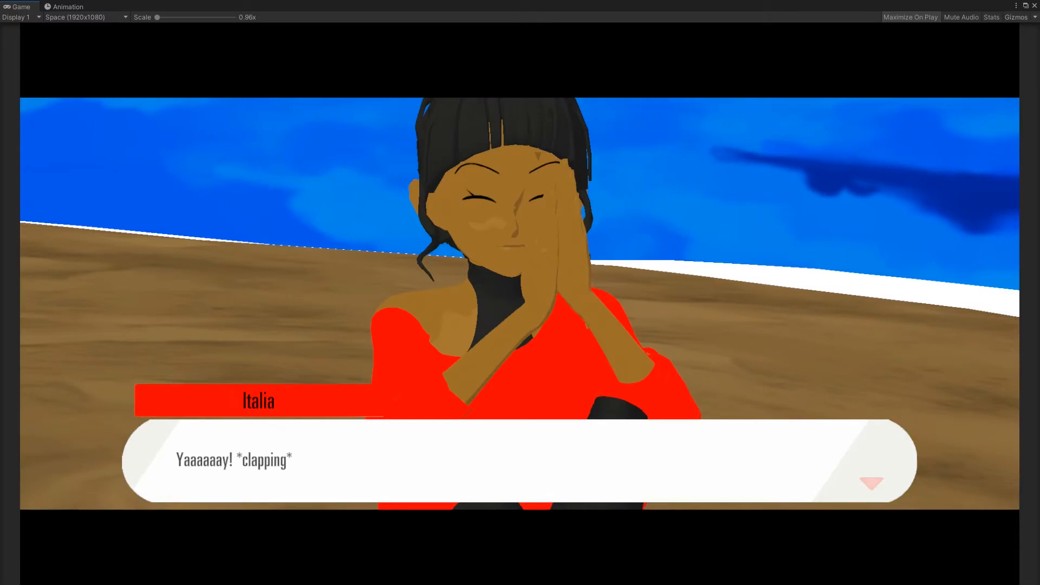
click(870, 483)
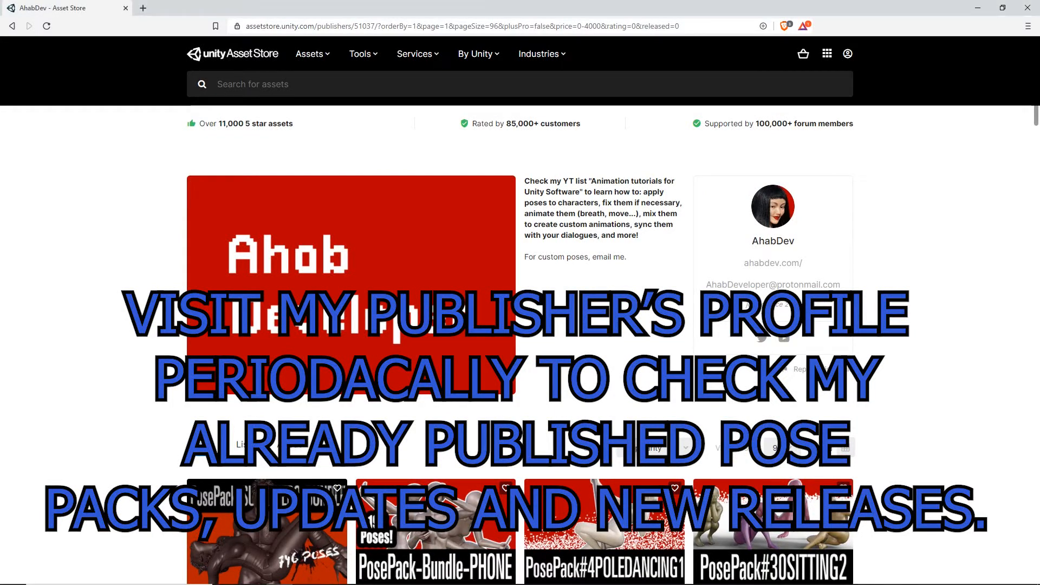
- Scroll the publisher's Assets list down to the Drinking, Phone, Sitting and Standing pose packs
scroll(down, 3)
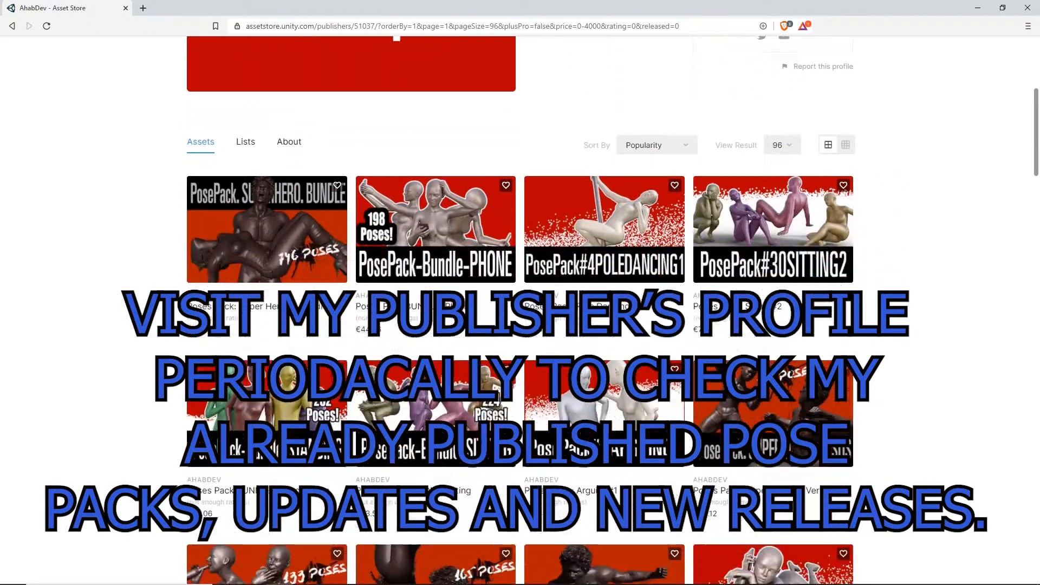
scroll(down, 3)
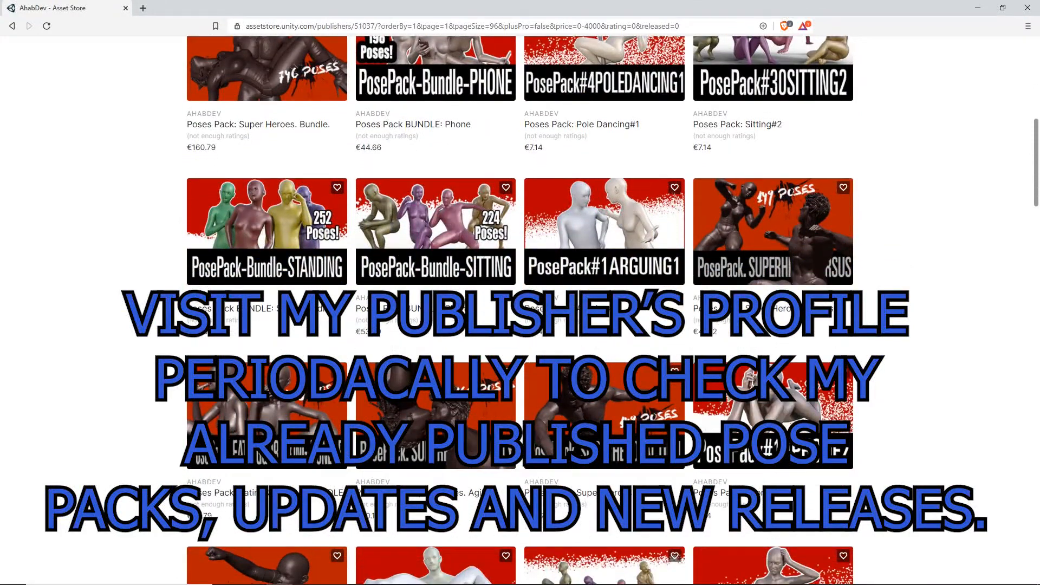
scroll(down, 3)
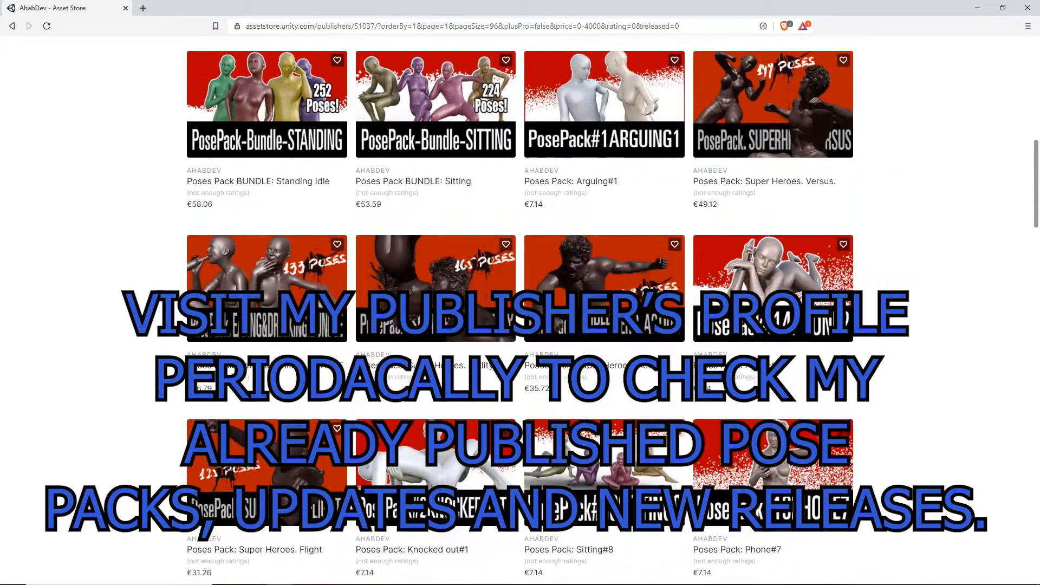
scroll(down, 3)
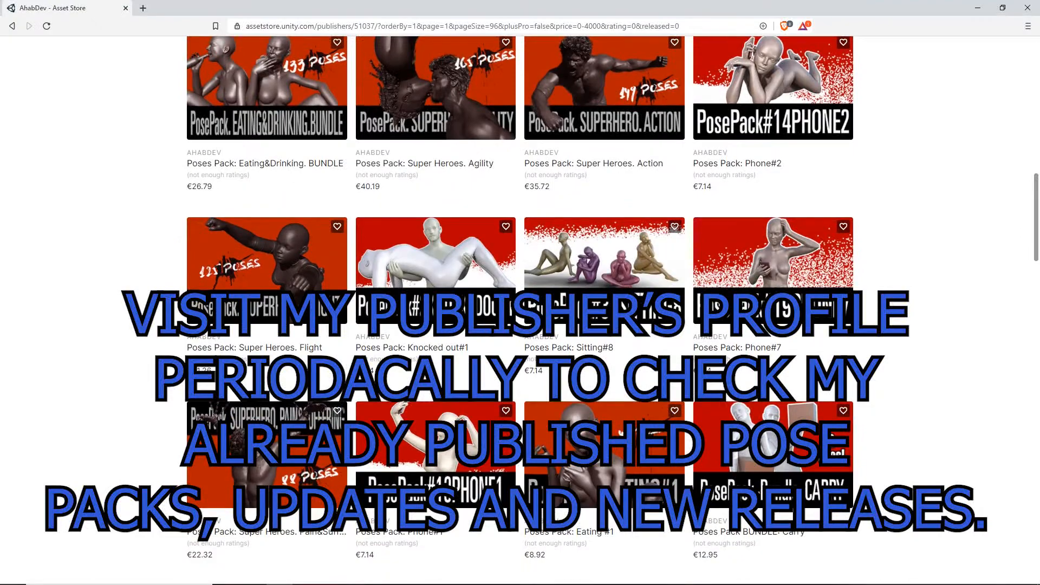
scroll(down, 3)
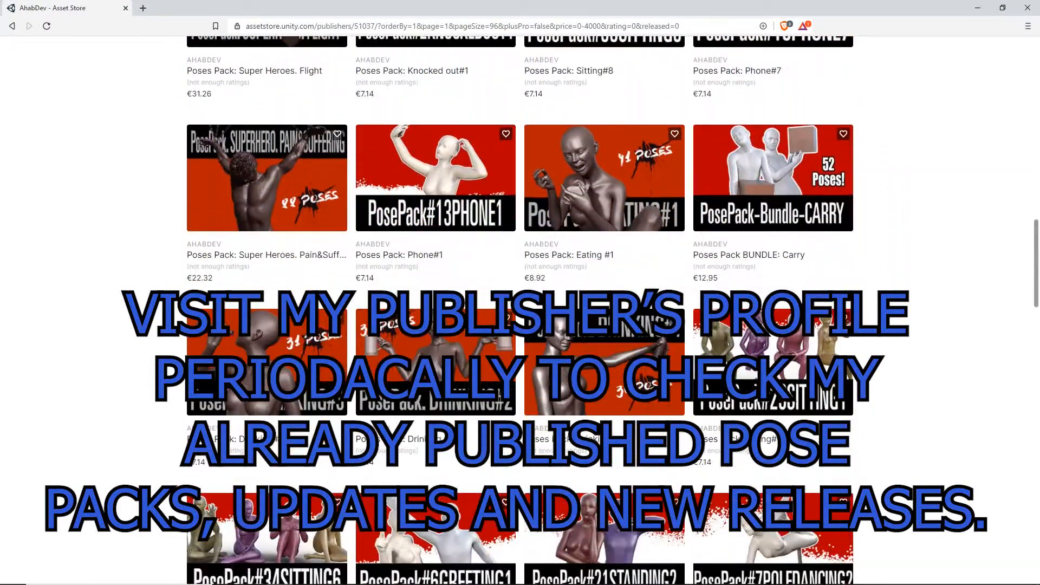
scroll(down, 3)
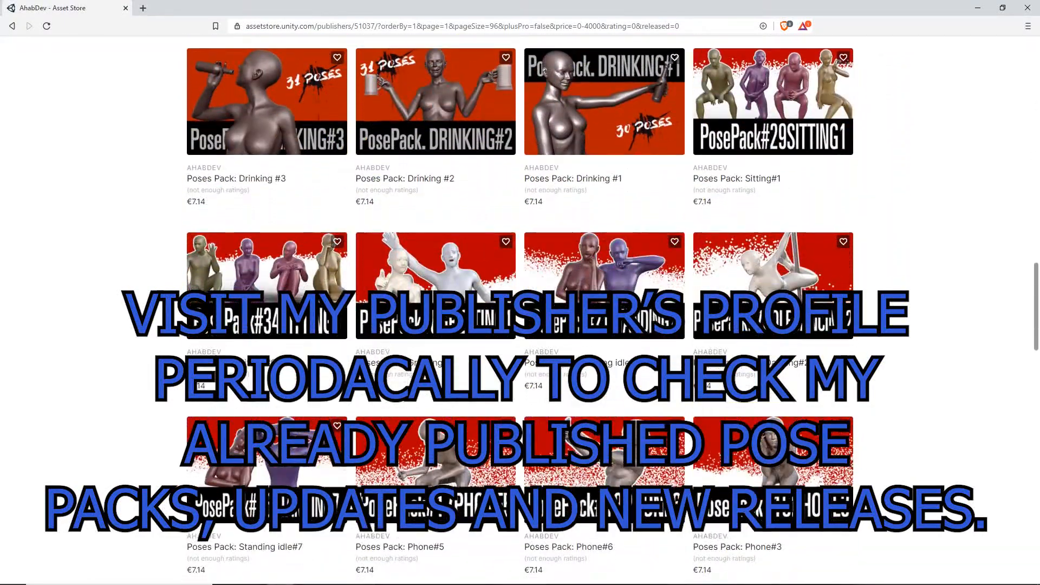